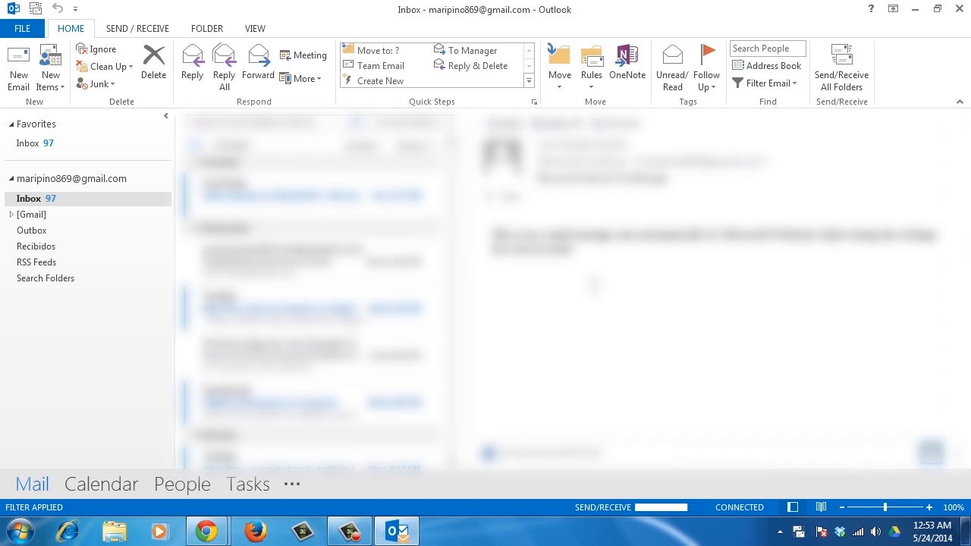
pyautogui.moveTo(102, 83)
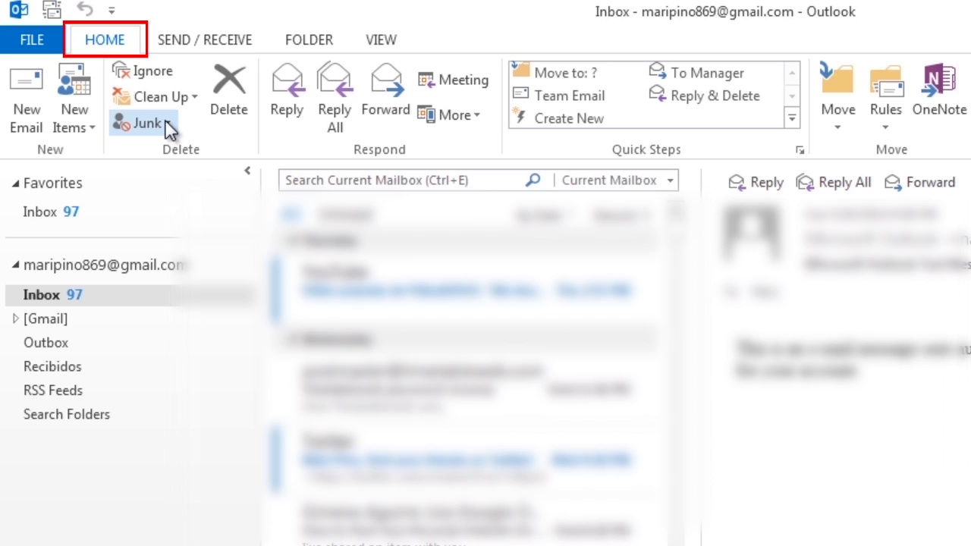
# - Open Junk E-mail Options from the Junk menu in the Delete group
pyautogui.click(146, 123)
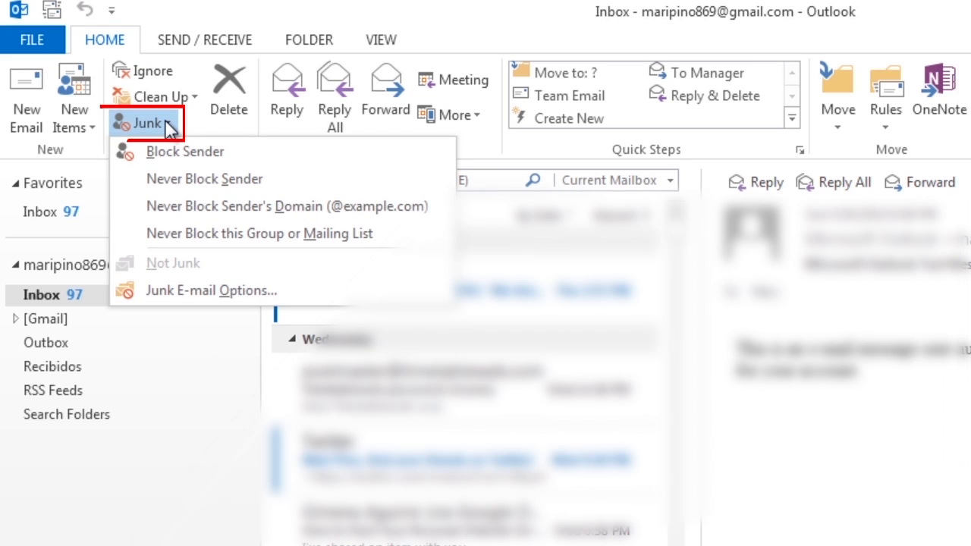
pyautogui.moveTo(222, 290)
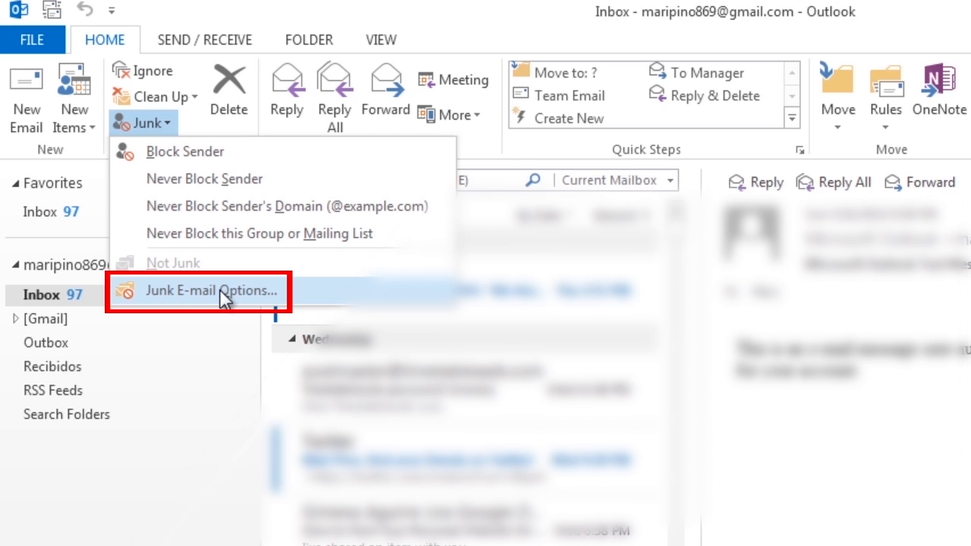
pyautogui.click(211, 291)
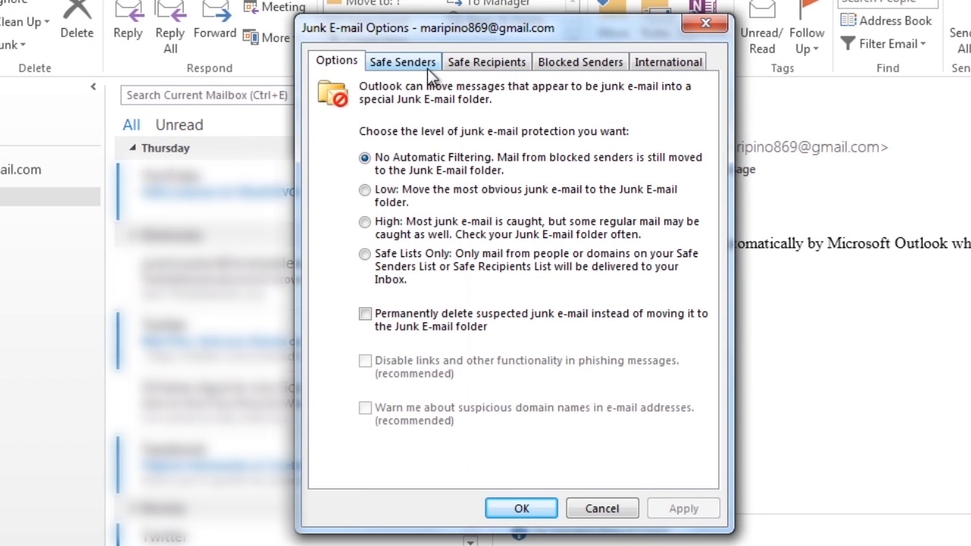
pyautogui.click(402, 62)
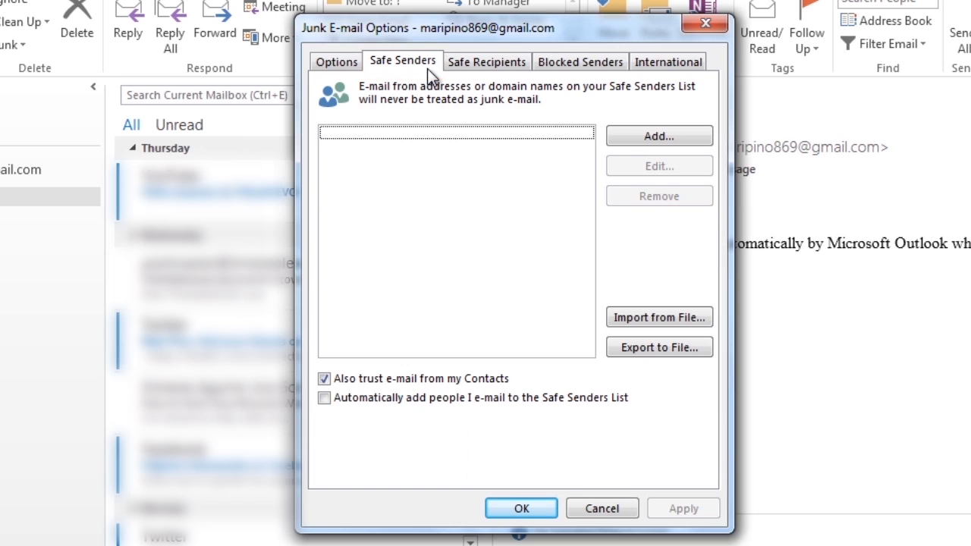
pyautogui.click(659, 136)
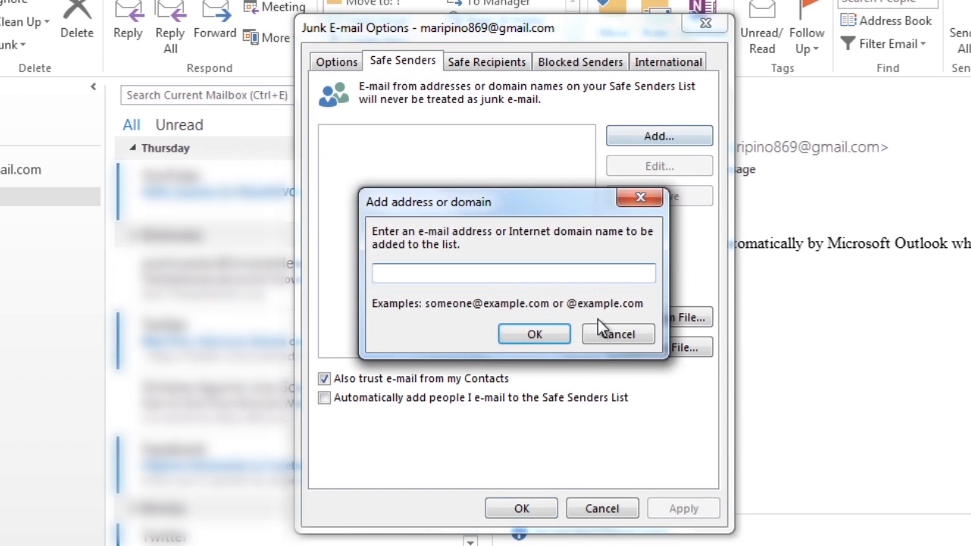
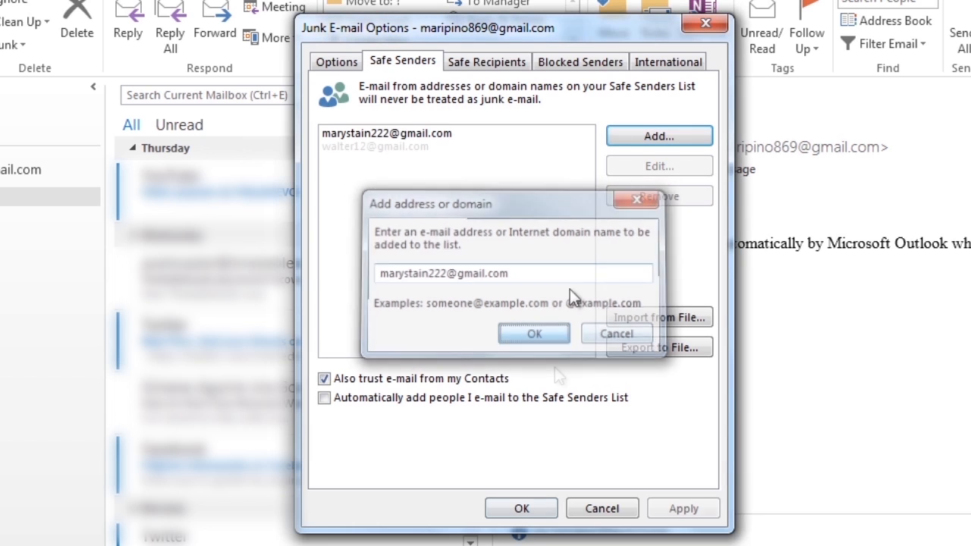
pyautogui.click(534, 333)
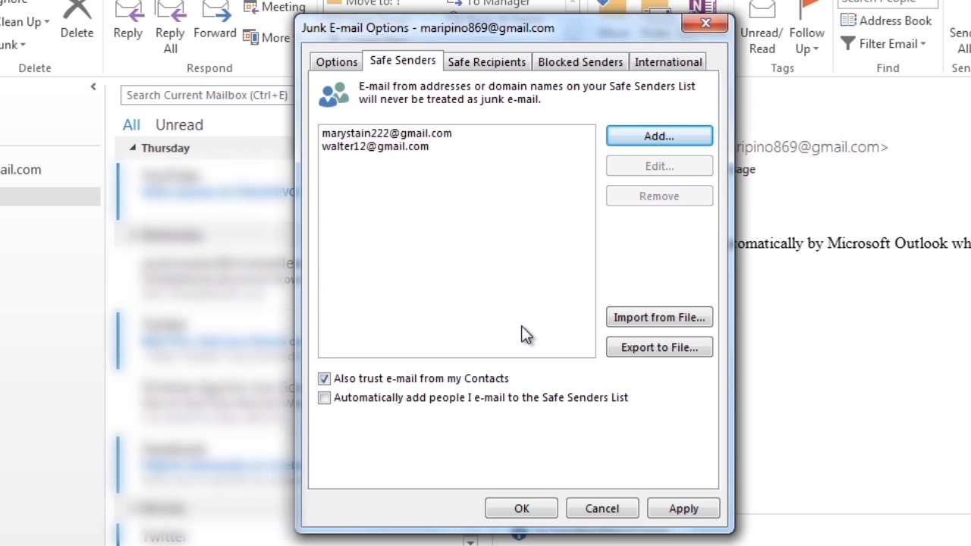
pyautogui.click(326, 379)
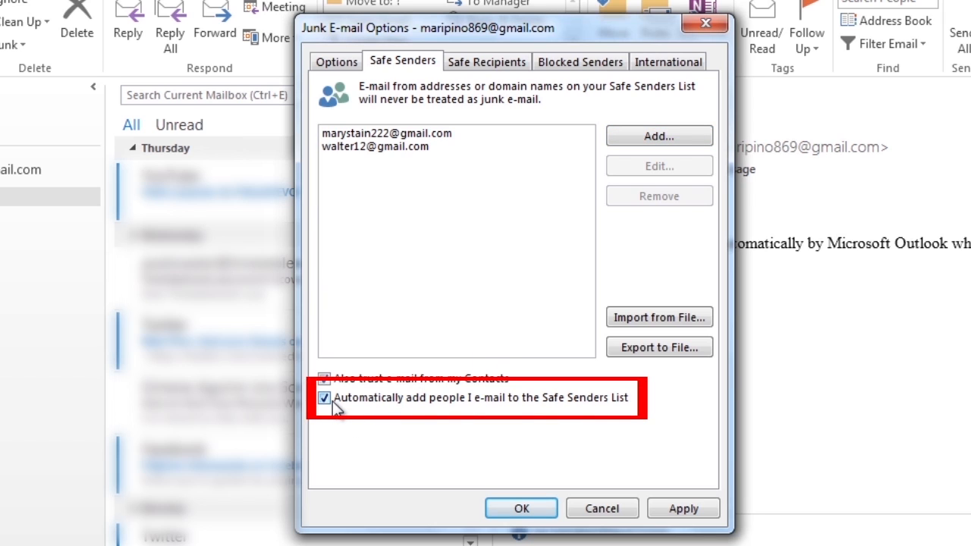
pyautogui.click(327, 398)
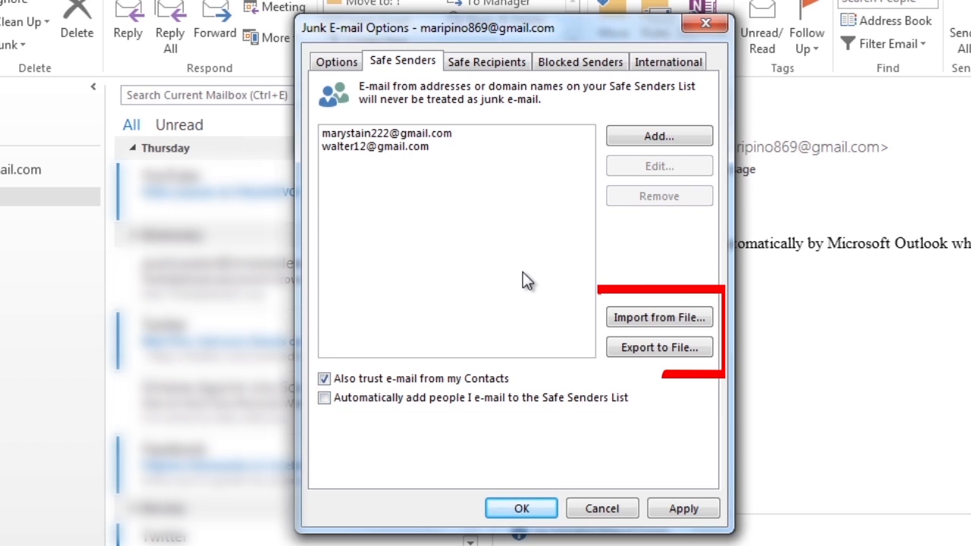